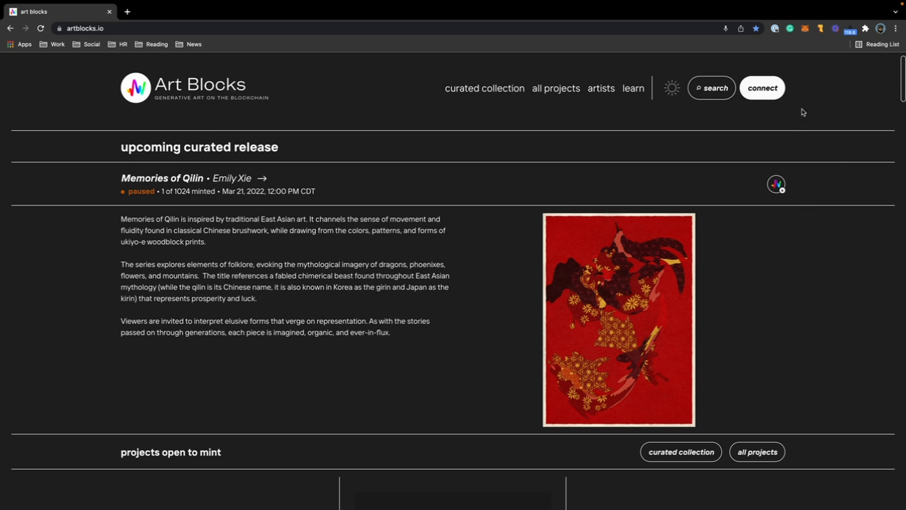
mouse_move(815, 90)
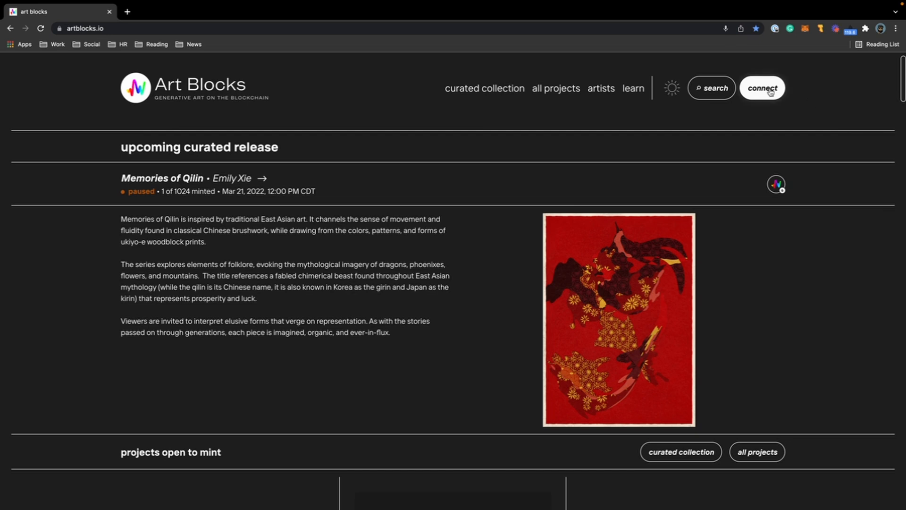
- Connect the MetaMask wallet so its address shows in the Art Blocks header
click(762, 88)
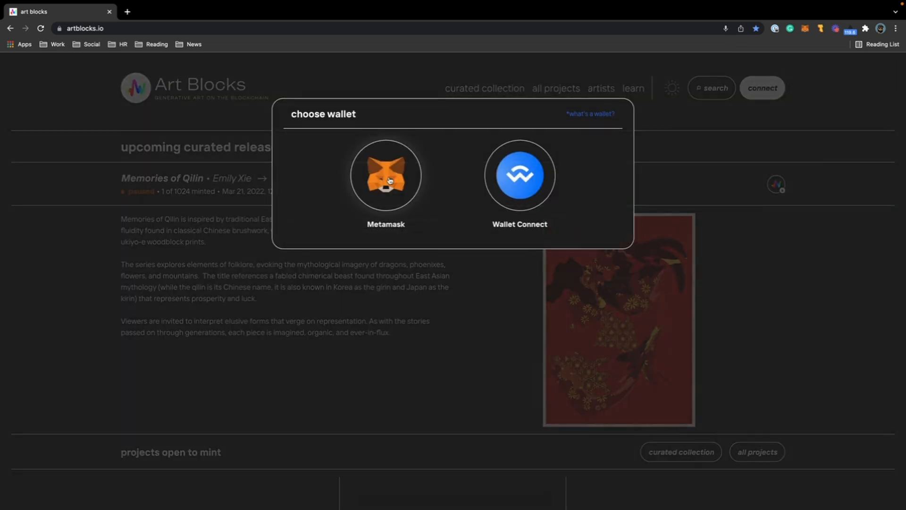
click(385, 176)
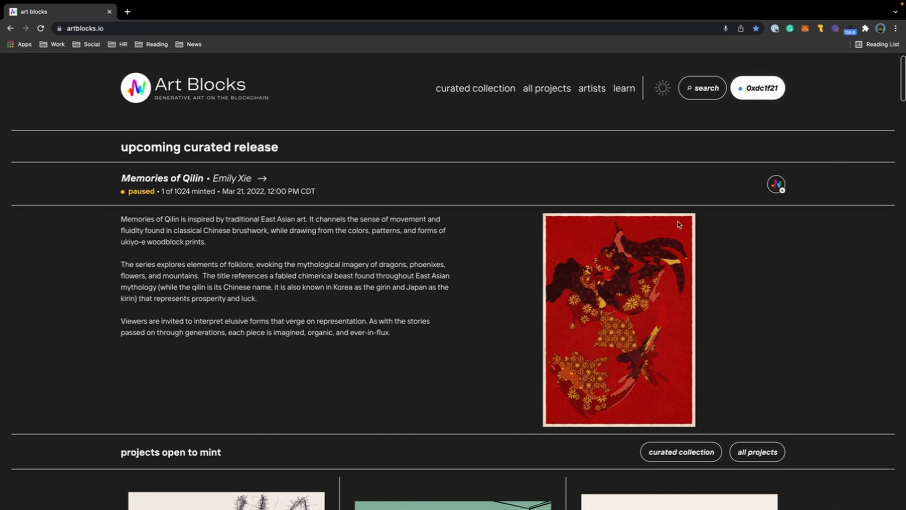
- Locate Foliage by Falko in the projects list and view its collection page
scroll(down, 3)
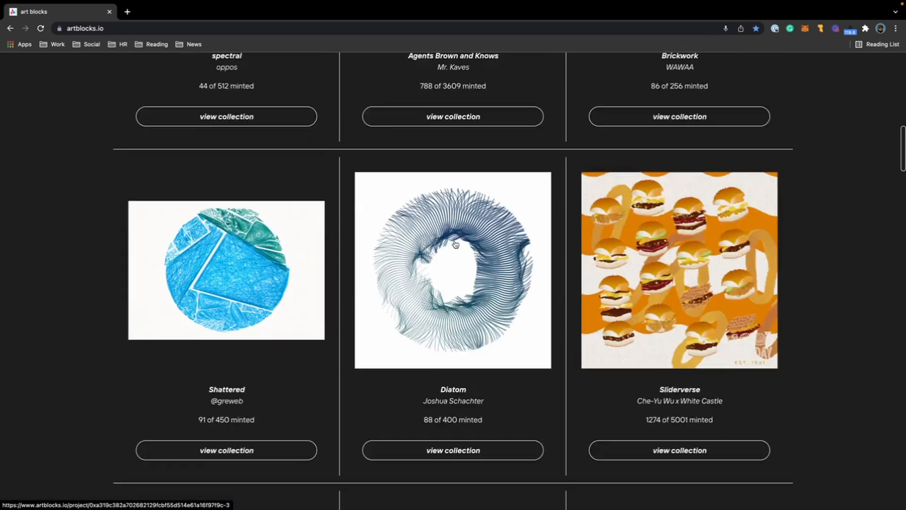
scroll(down, 3)
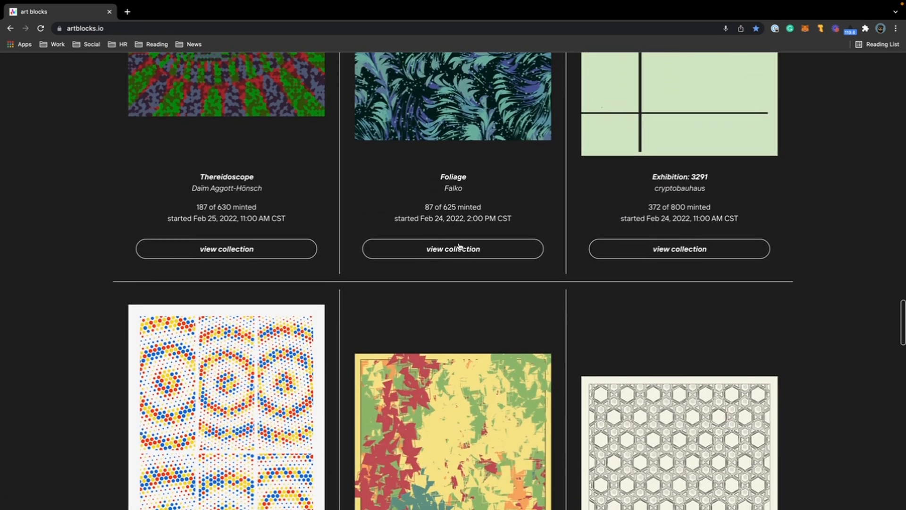
click(452, 248)
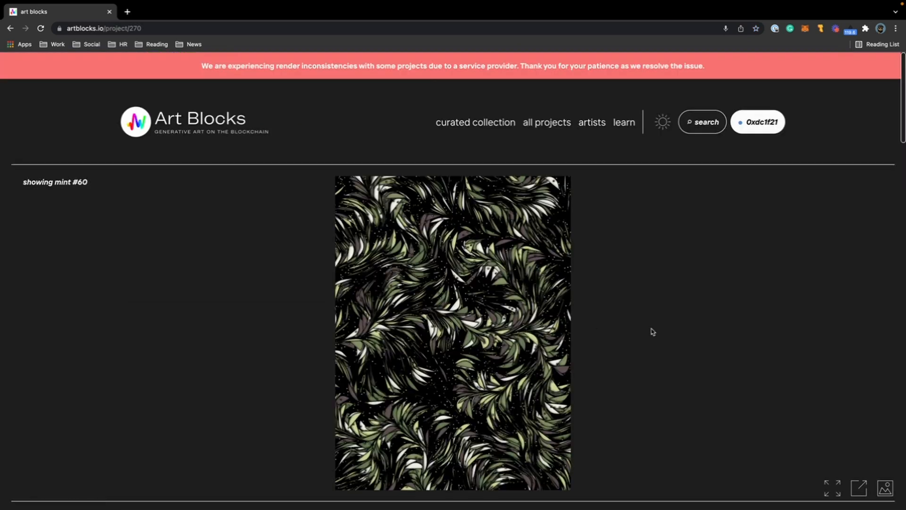
- Start purchasing a Foliage mint, bringing up the gas price warning
scroll(down, 3)
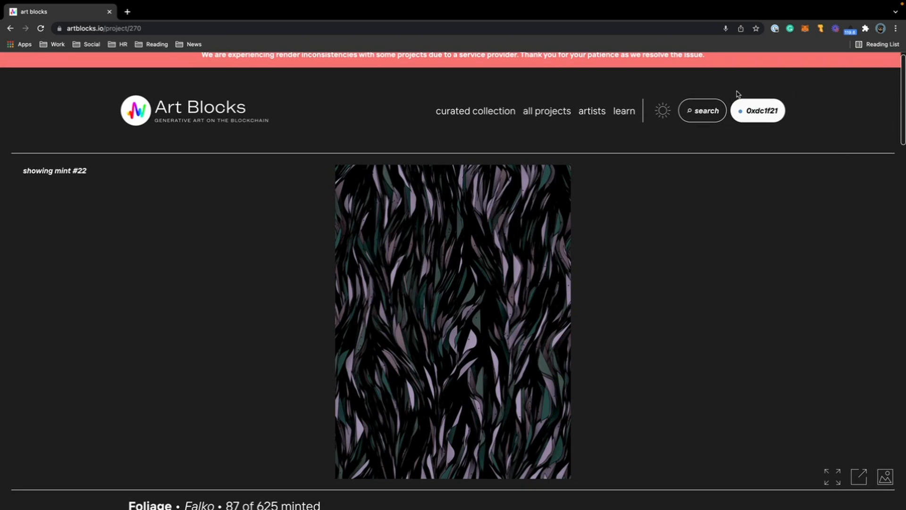
scroll(down, 3)
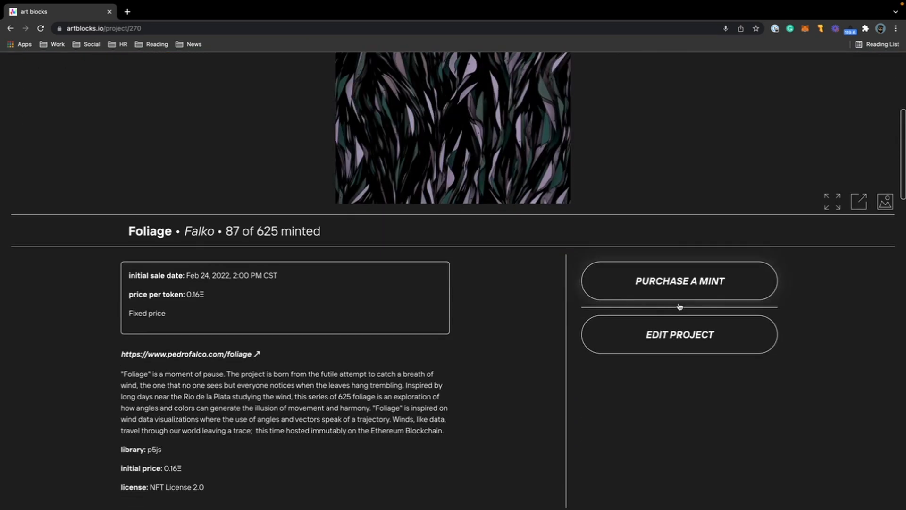
click(679, 282)
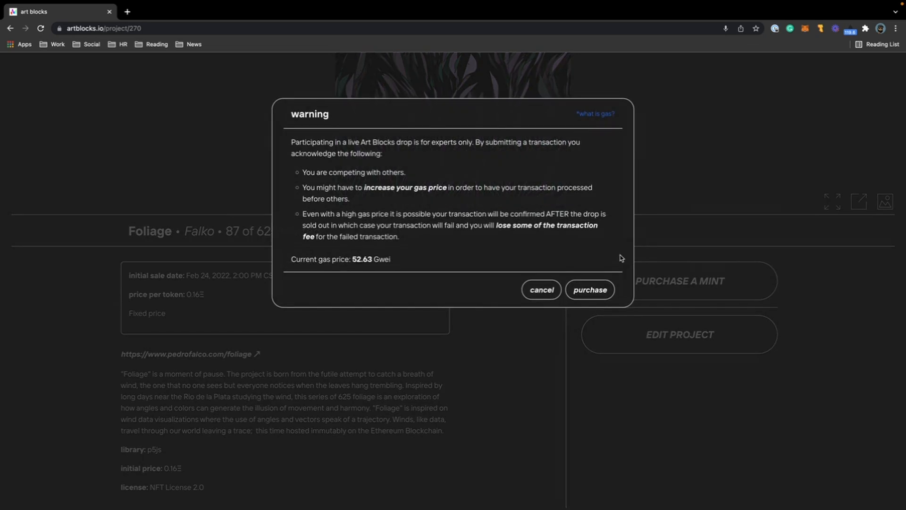
mouse_move(290, 115)
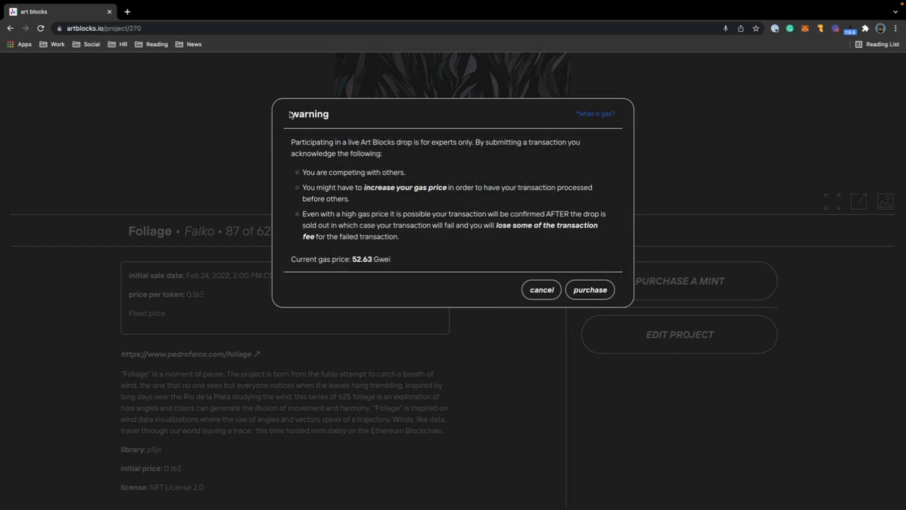
- Accept the gas warning and bring up the MetaMask confirmation for the 0.16 ETH purchase
click(589, 289)
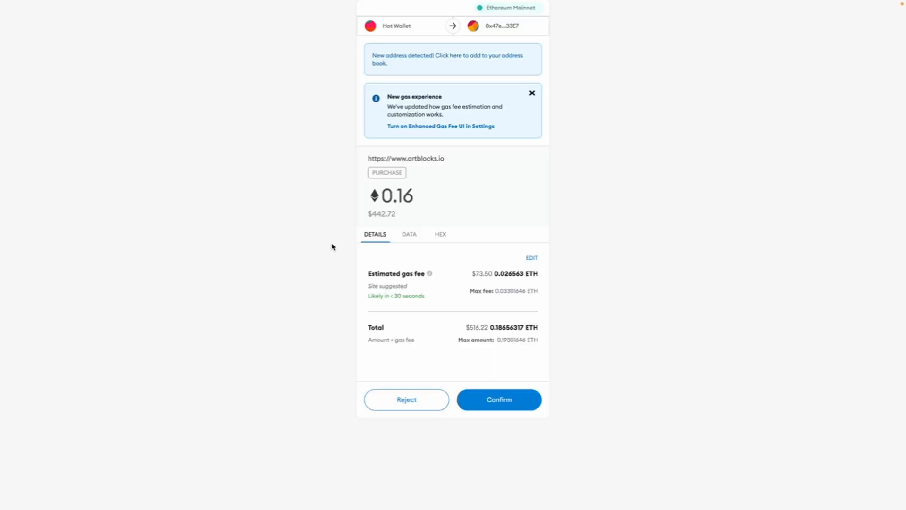
click(499, 400)
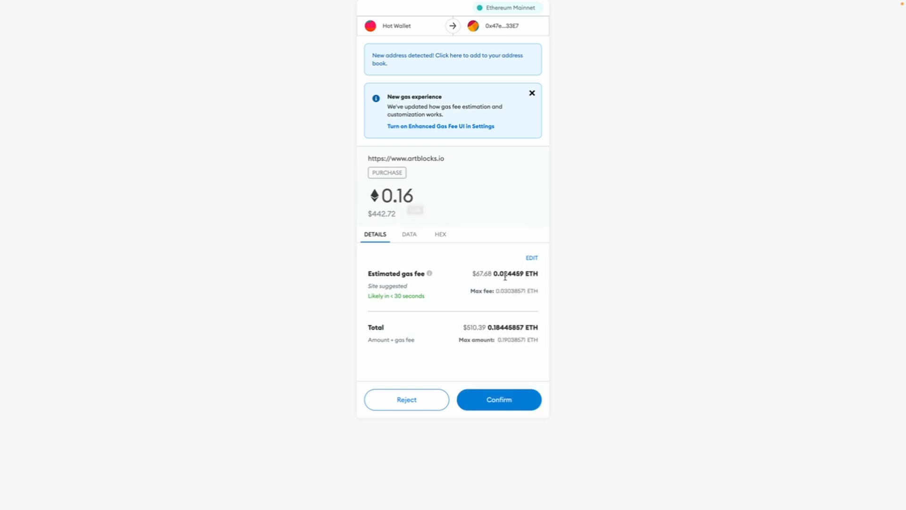
double_click(508, 273)
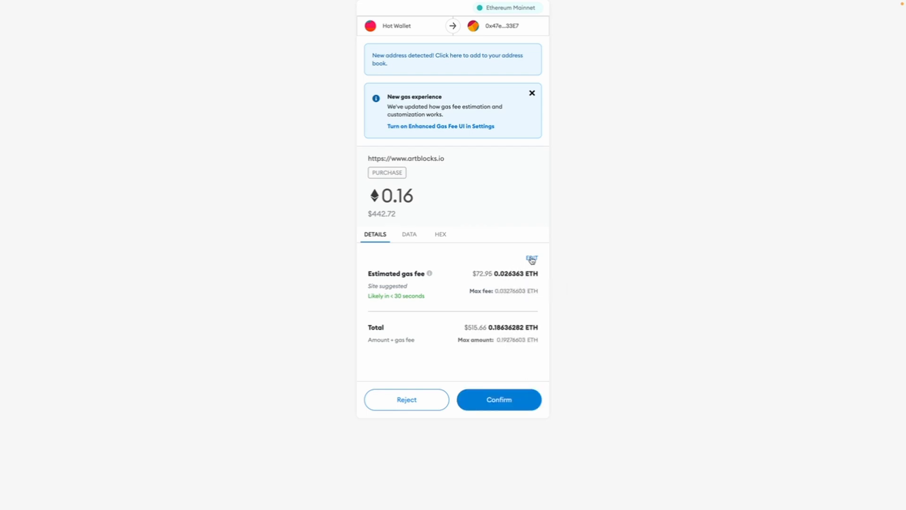
- Set the transaction's gas priority to High (about $67.81) in Edit priority
click(531, 259)
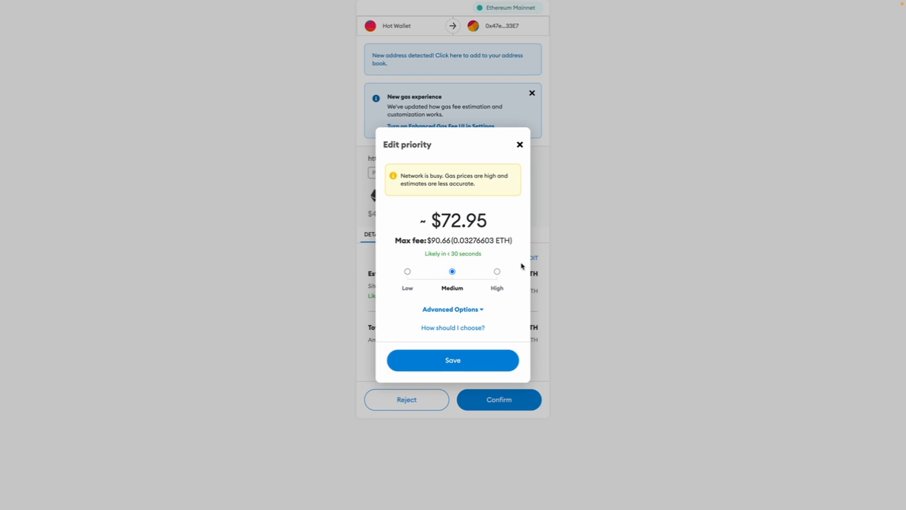
click(407, 271)
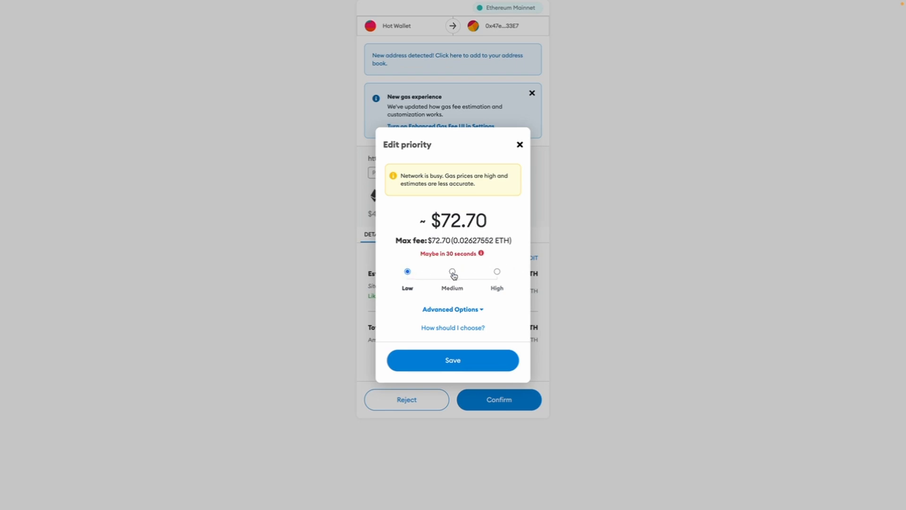
click(497, 272)
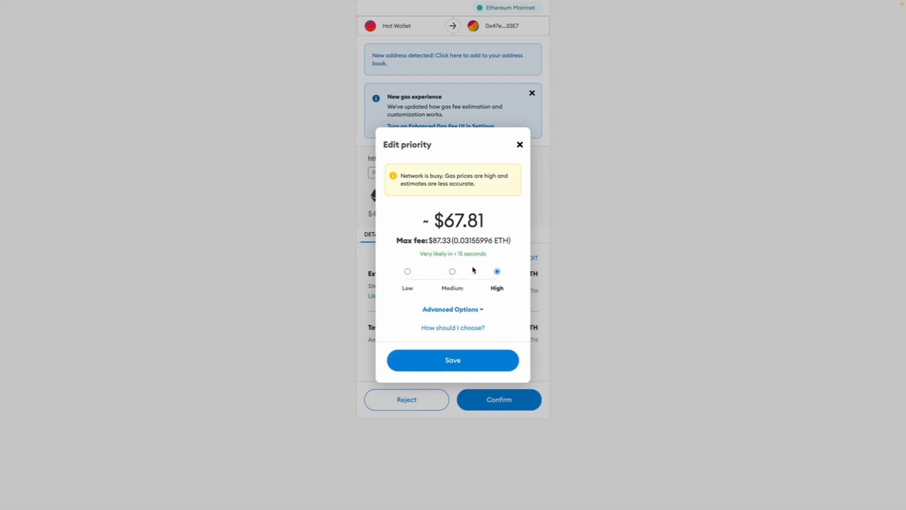
mouse_move(457, 267)
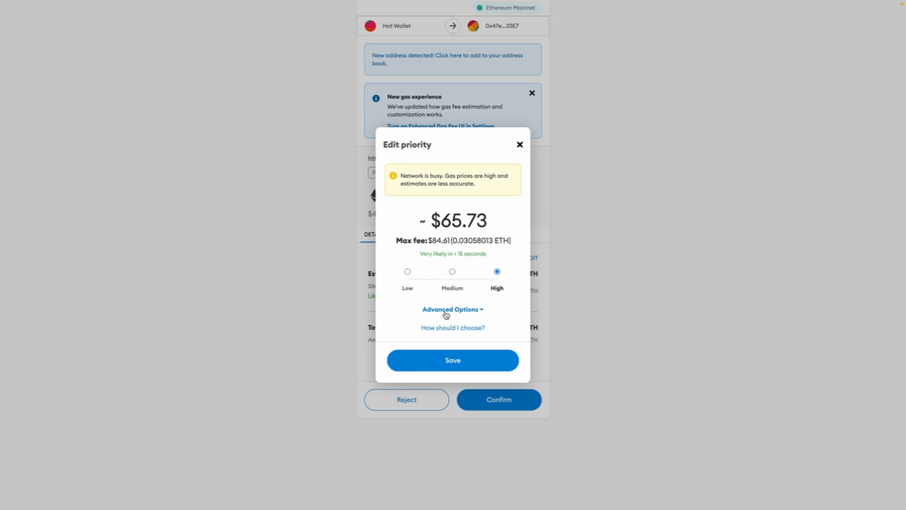
- In Advanced Options, replace the max fee 53.53 GWEI with 75 and save it
click(453, 309)
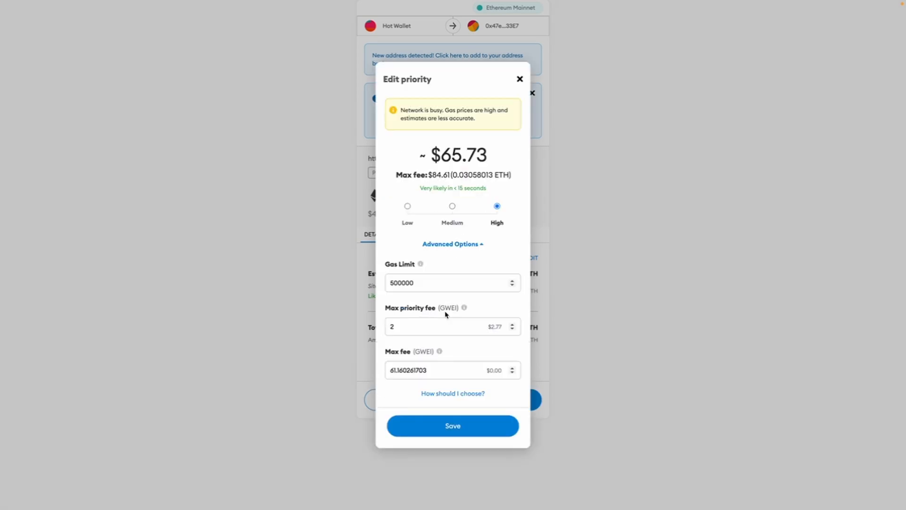
mouse_move(387, 270)
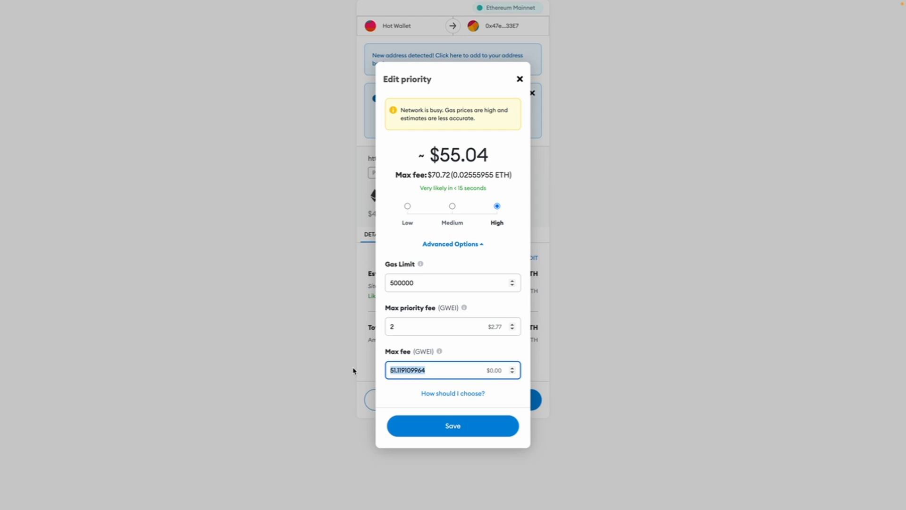
mouse_move(509, 233)
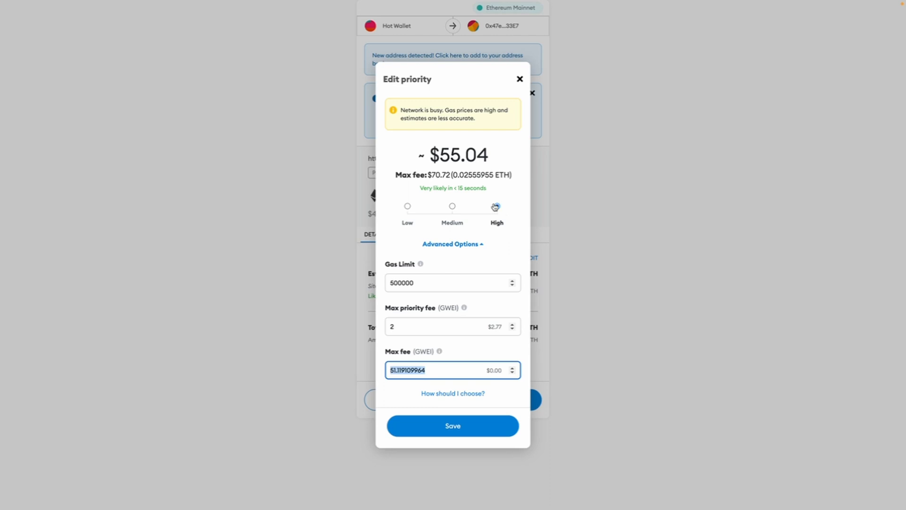
click(496, 206)
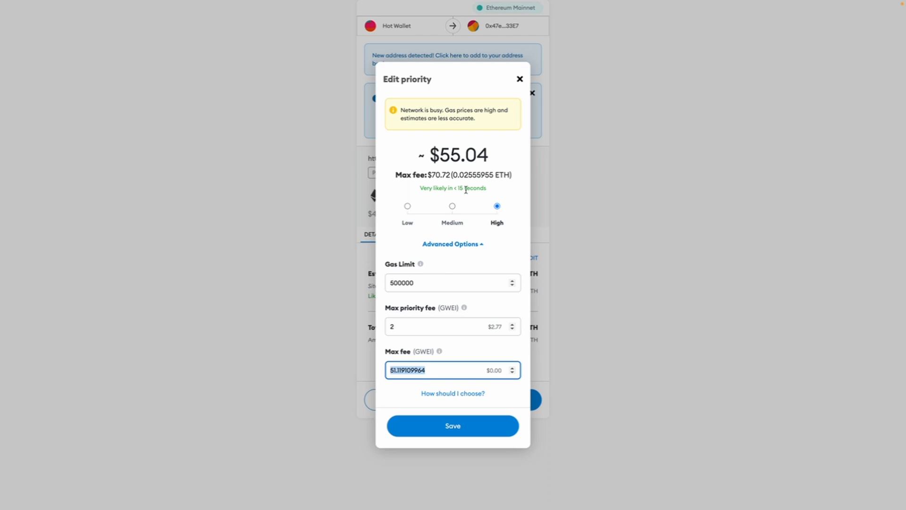
mouse_move(472, 289)
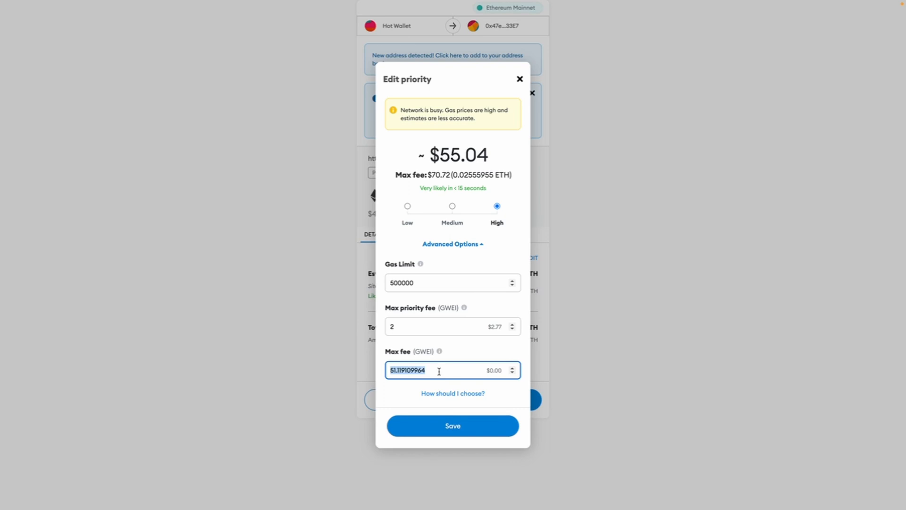
text(53.532614306)
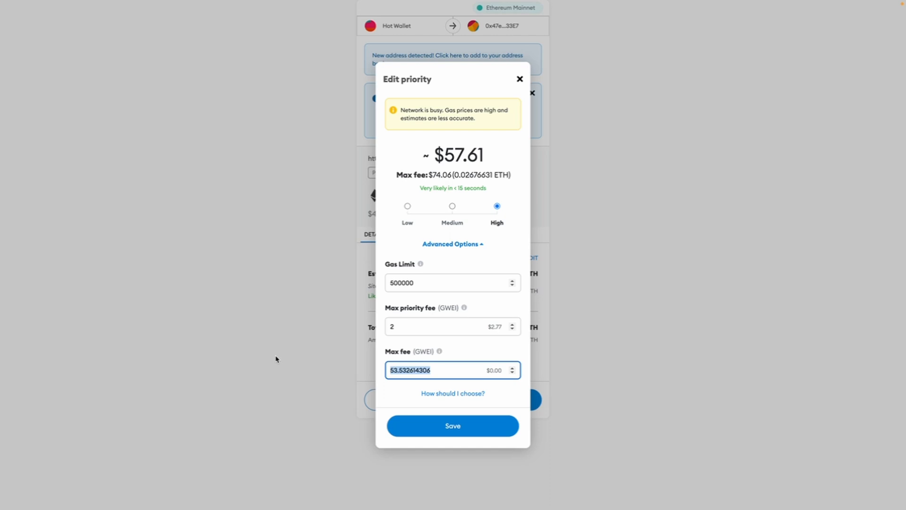
text(75)
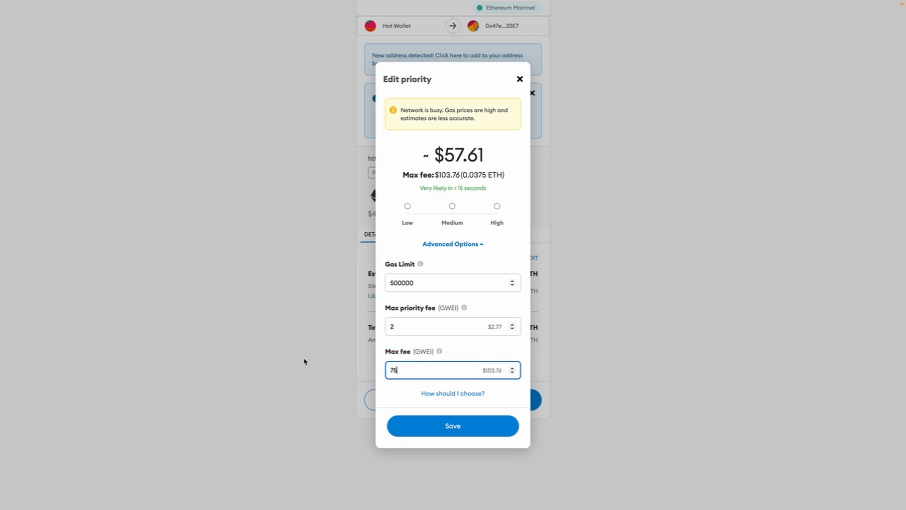
mouse_move(485, 376)
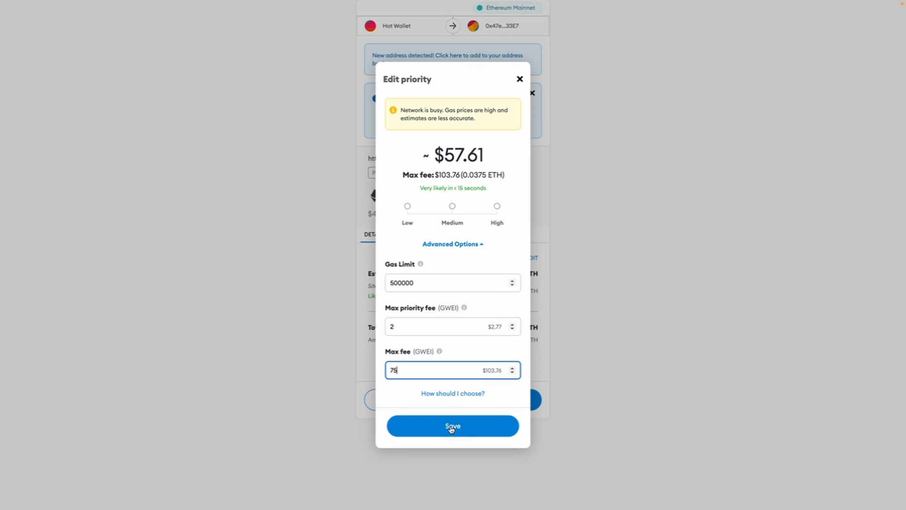
click(452, 426)
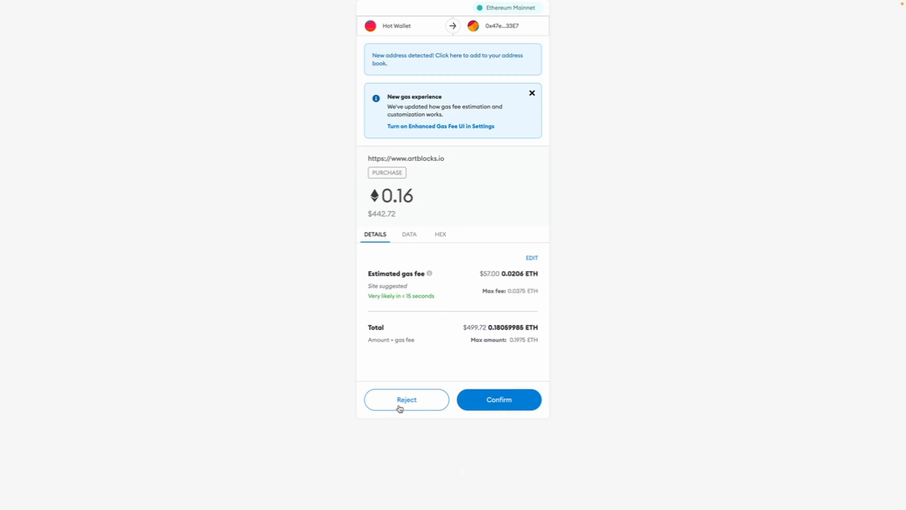
- Reject the 0.16 ETH purchase, returning to the Foliage project page
click(498, 400)
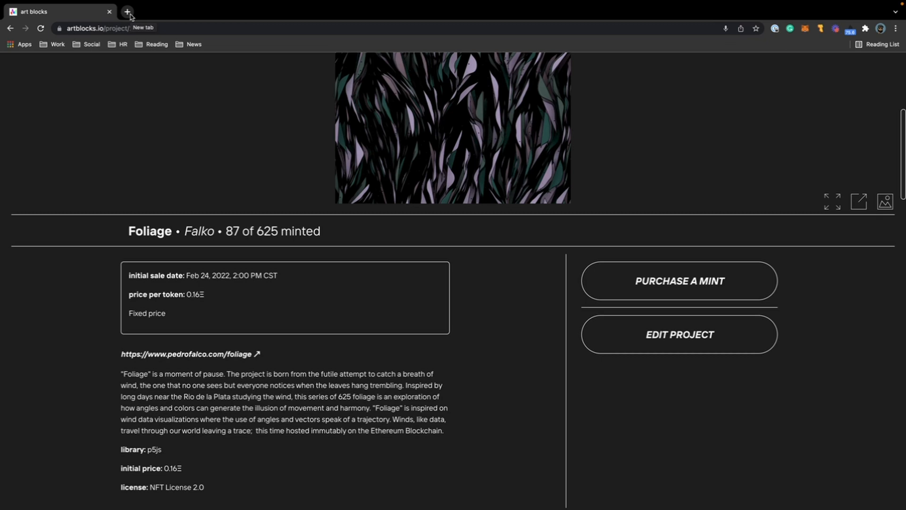
click(127, 11)
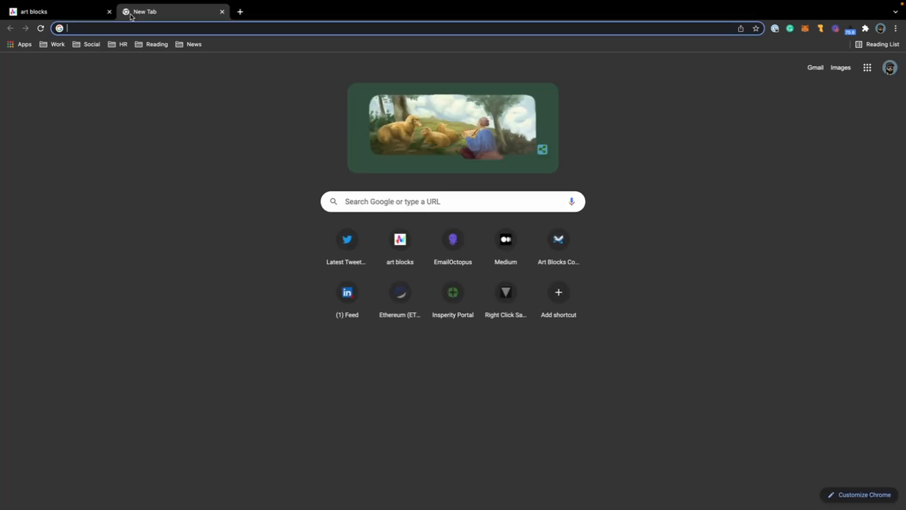
click(399, 291)
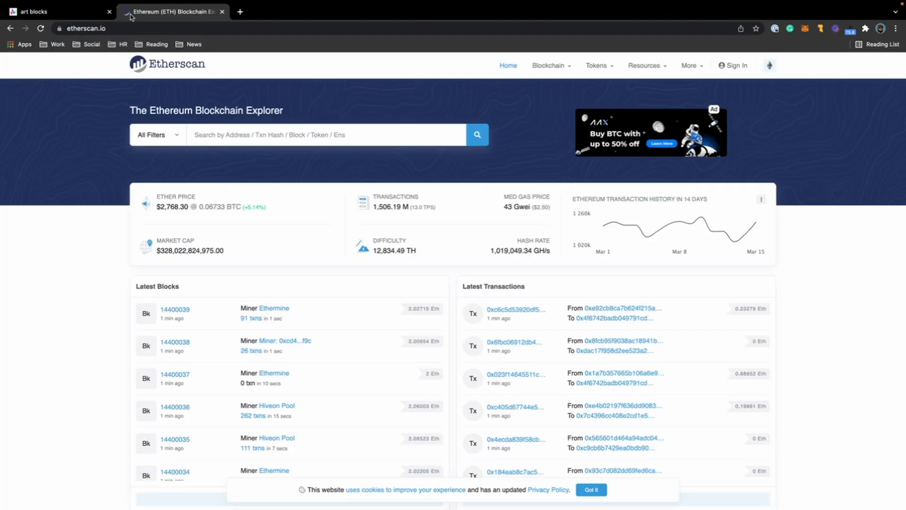
click(689, 65)
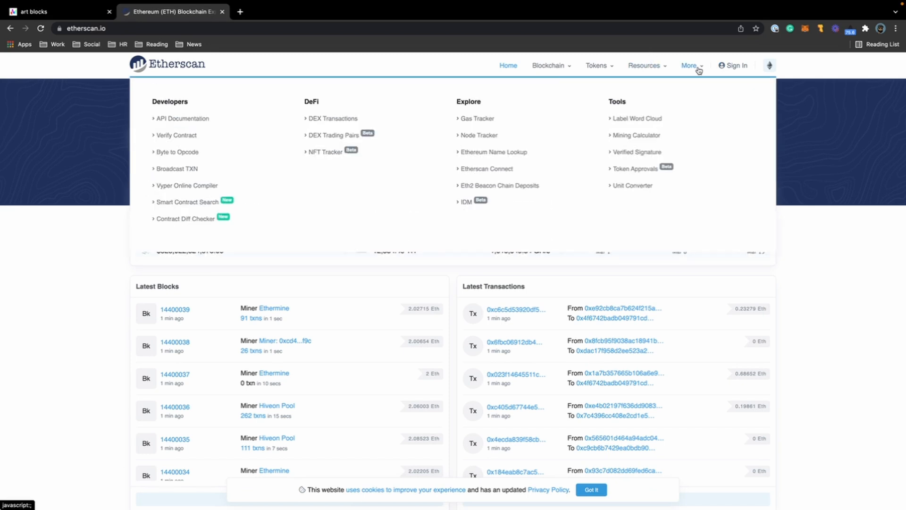
click(479, 119)
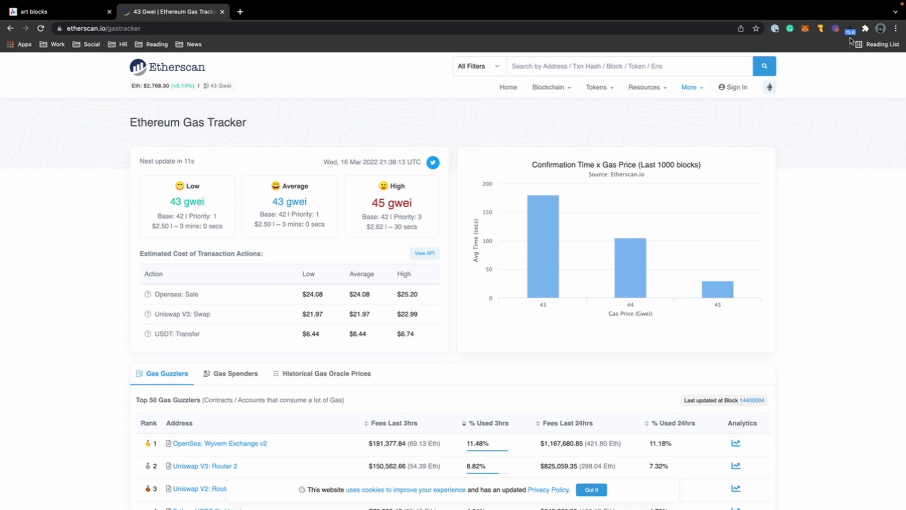
click(850, 29)
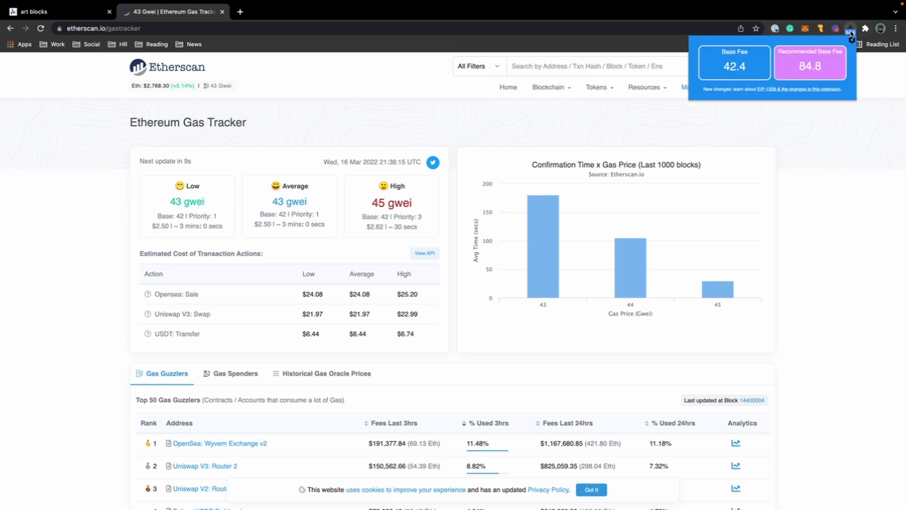
click(850, 29)
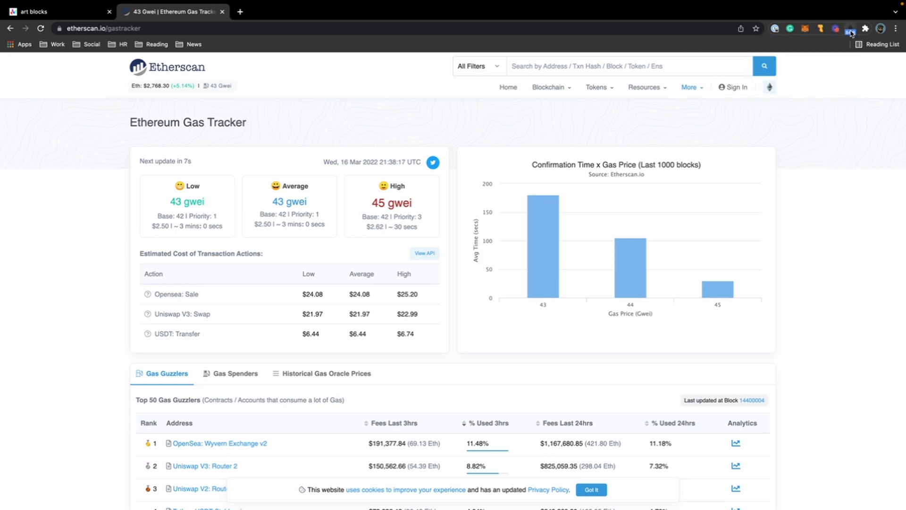
mouse_move(850, 32)
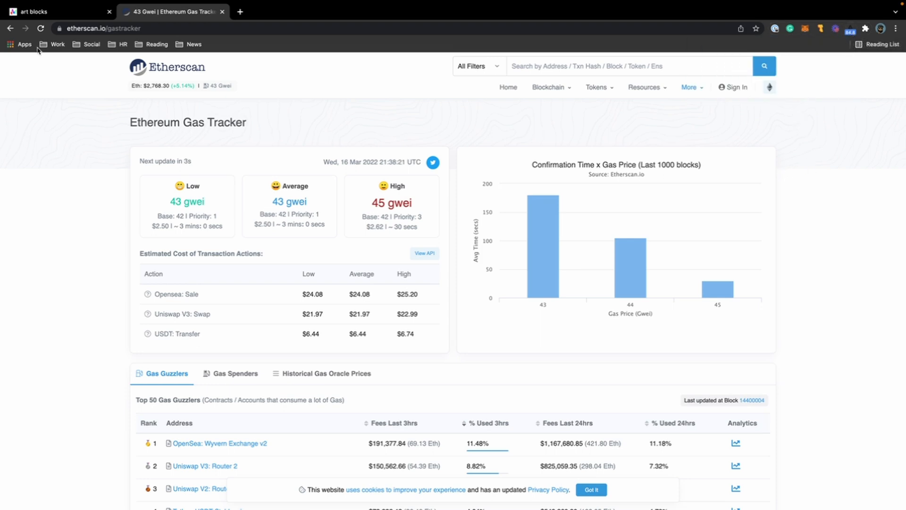
click(55, 11)
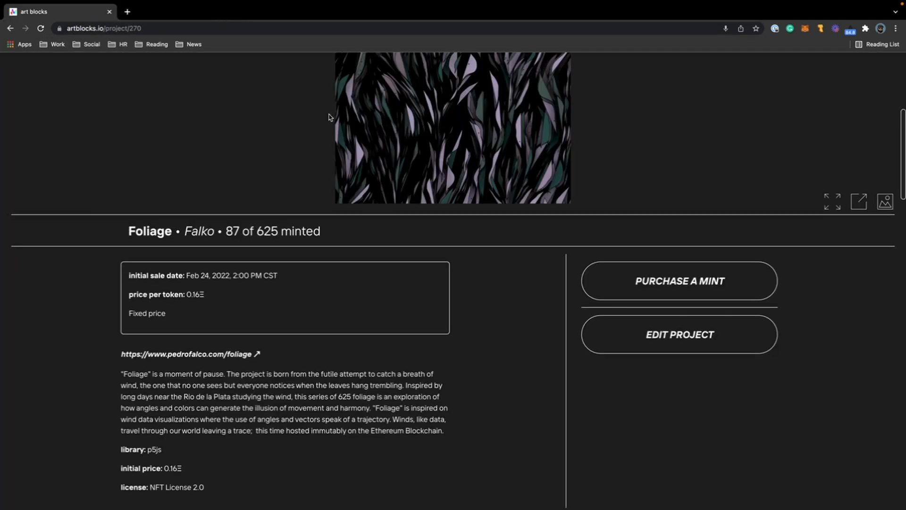
mouse_move(510, 311)
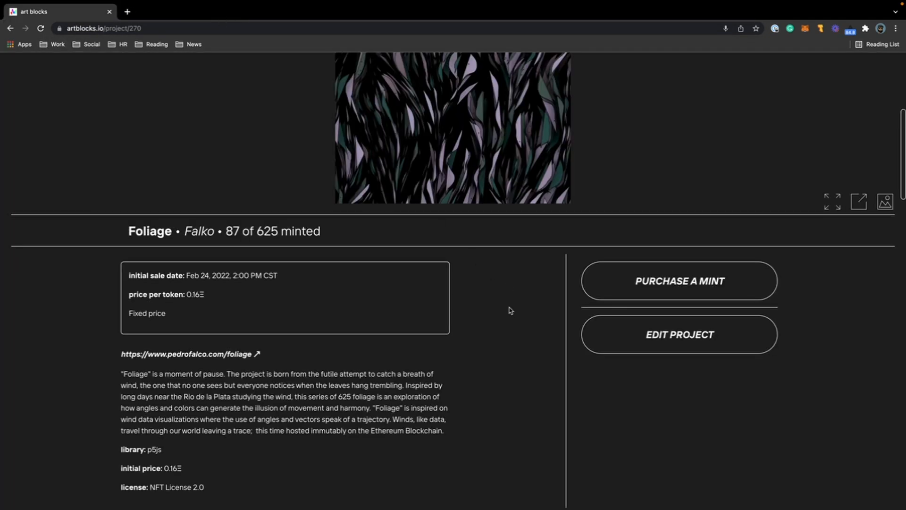